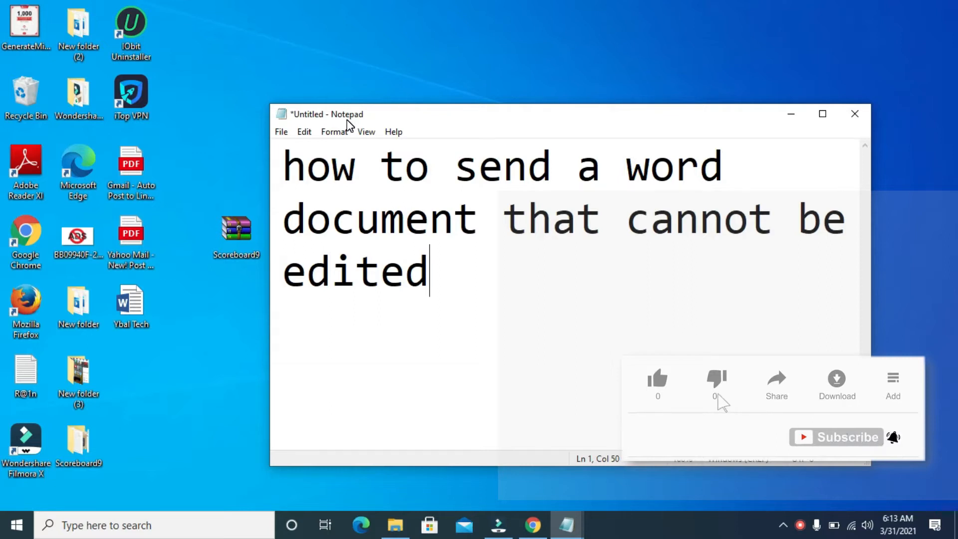
# Dismiss the Notepad title note and select the Ybal Tech document on the desktop
pyautogui.click(658, 379)
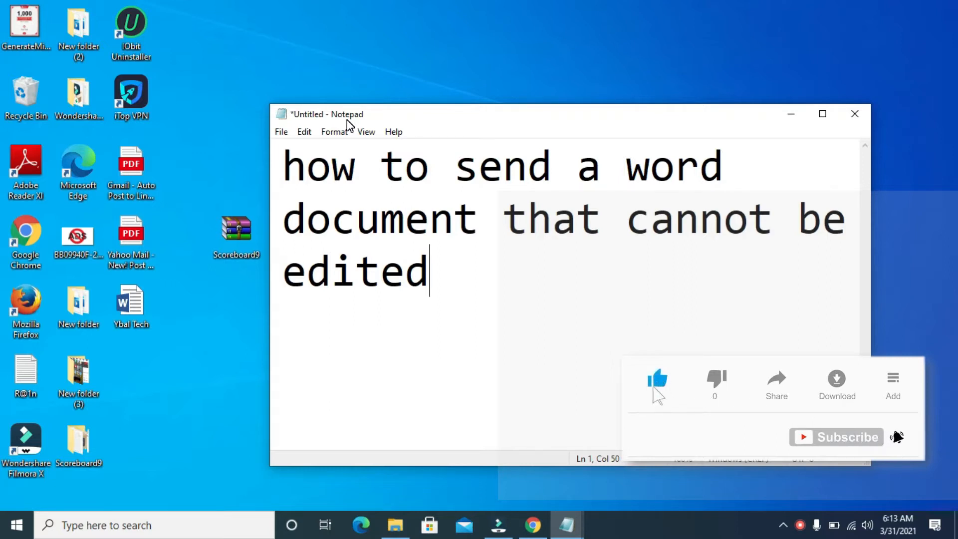
pyautogui.click(657, 379)
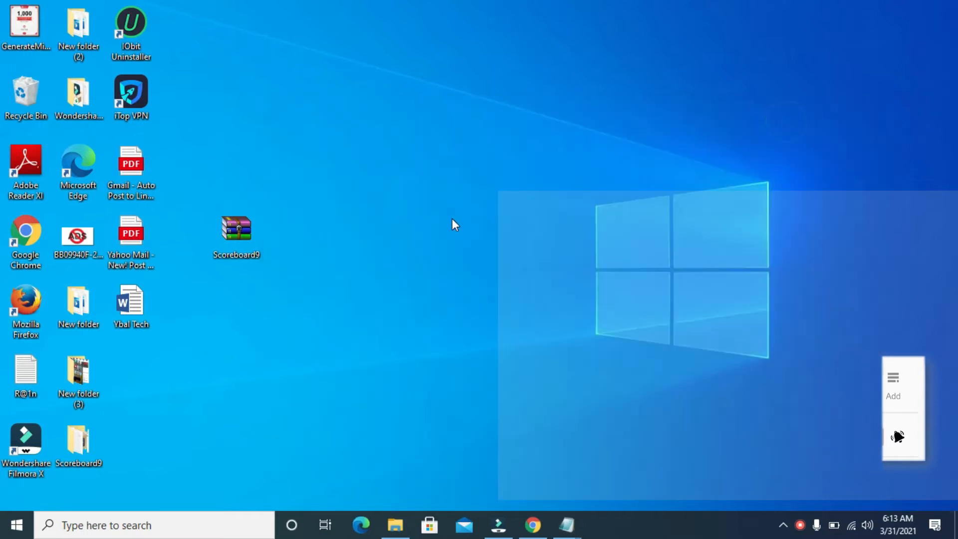
pyautogui.click(130, 305)
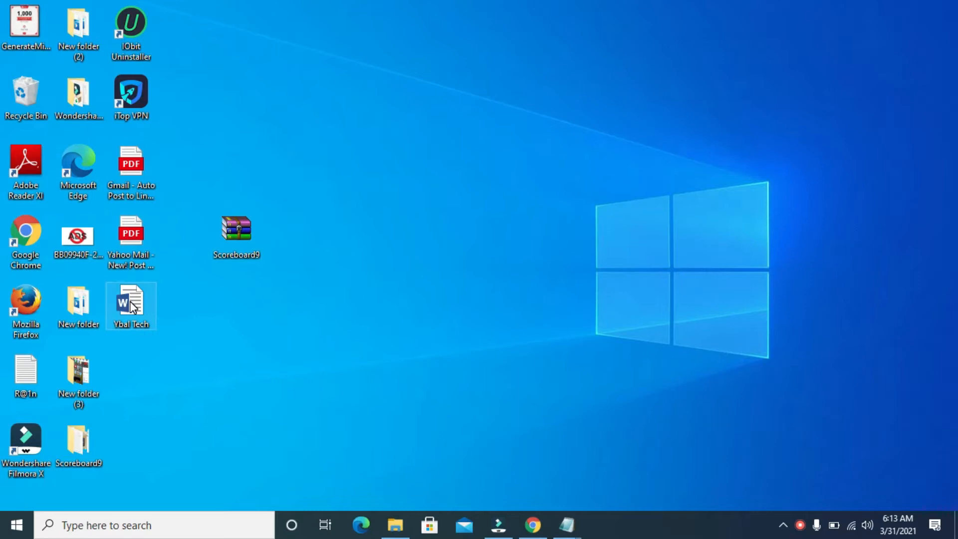
# Open the Ybal Tech invoice from the desktop and go to File > Save As
pyautogui.doubleClick(129, 305)
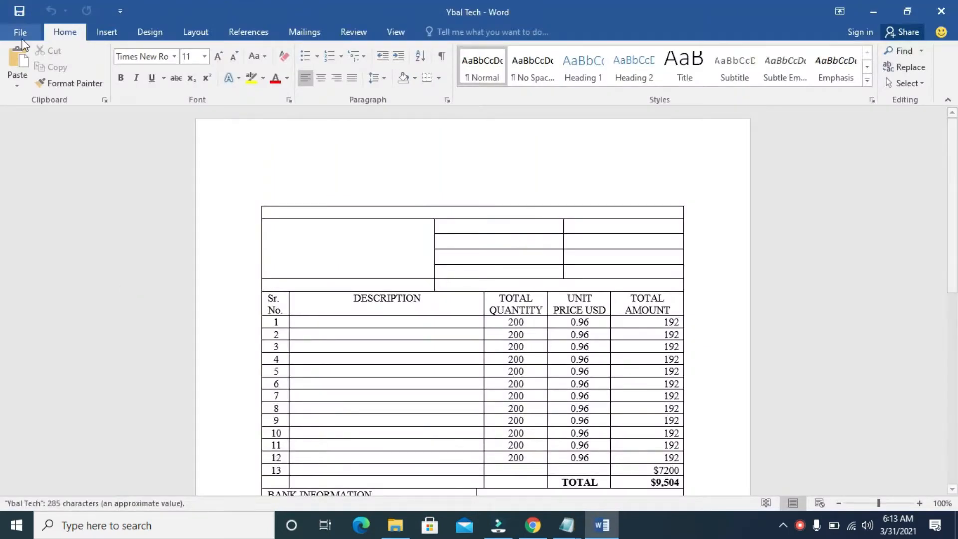
pyautogui.click(20, 32)
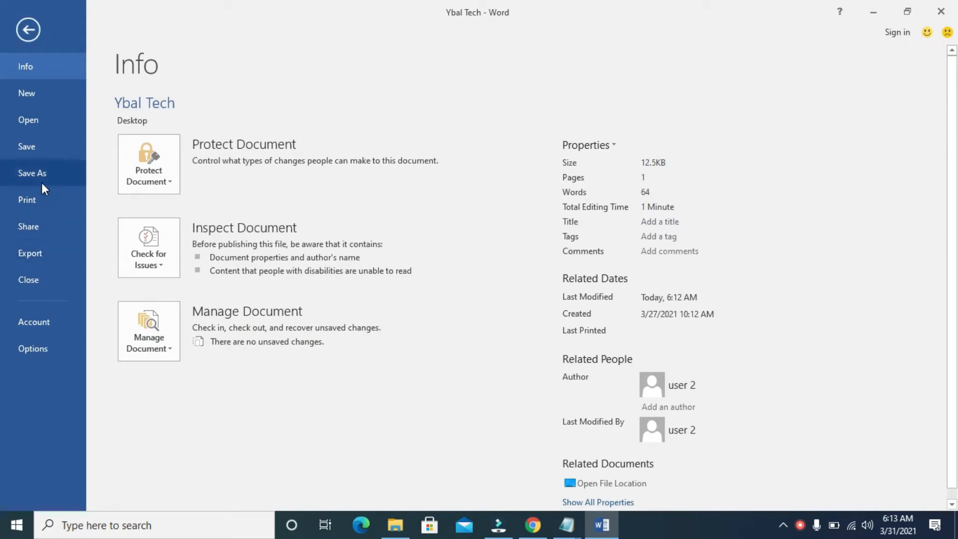
pyautogui.click(32, 173)
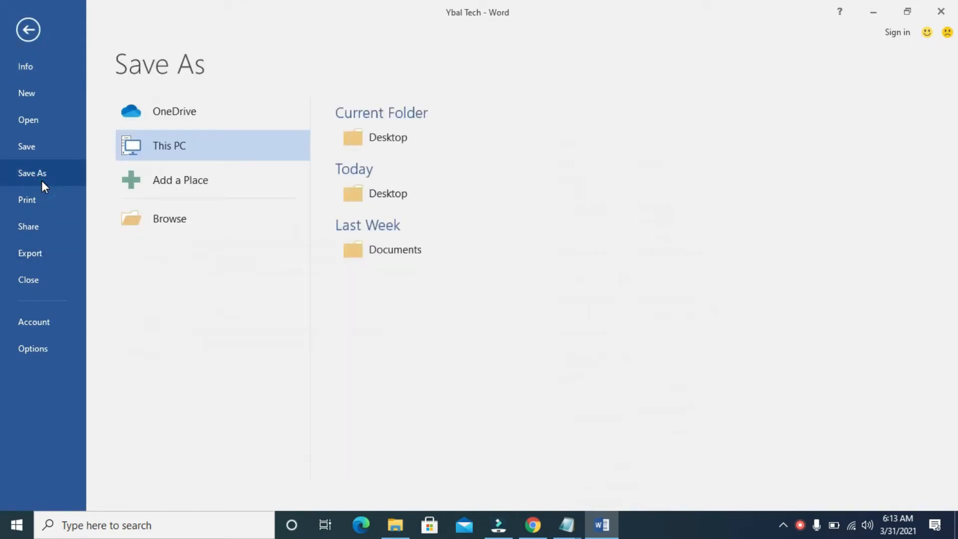
pyautogui.moveTo(180, 159)
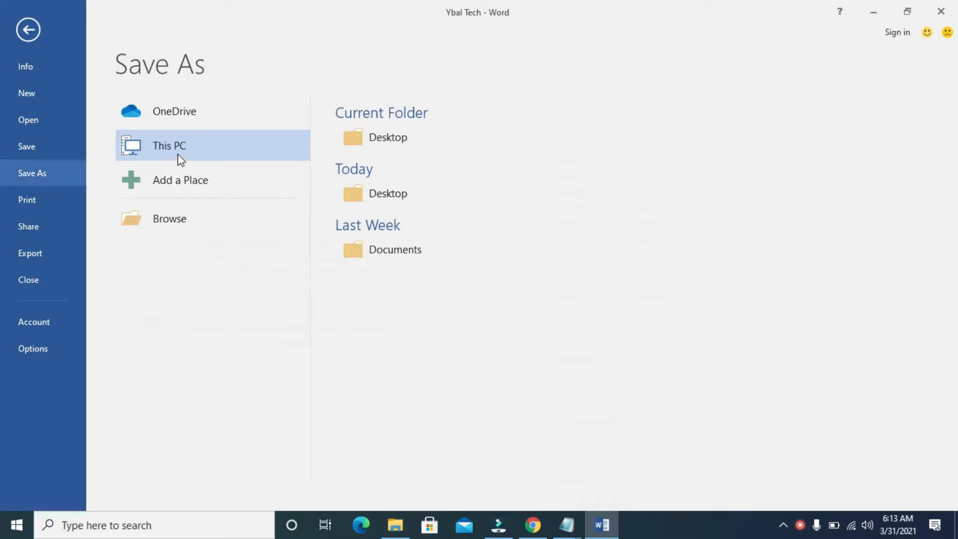
# Choose Desktop as the save location and extend the file name to 'Ybal Tech 333333'
pyautogui.click(183, 146)
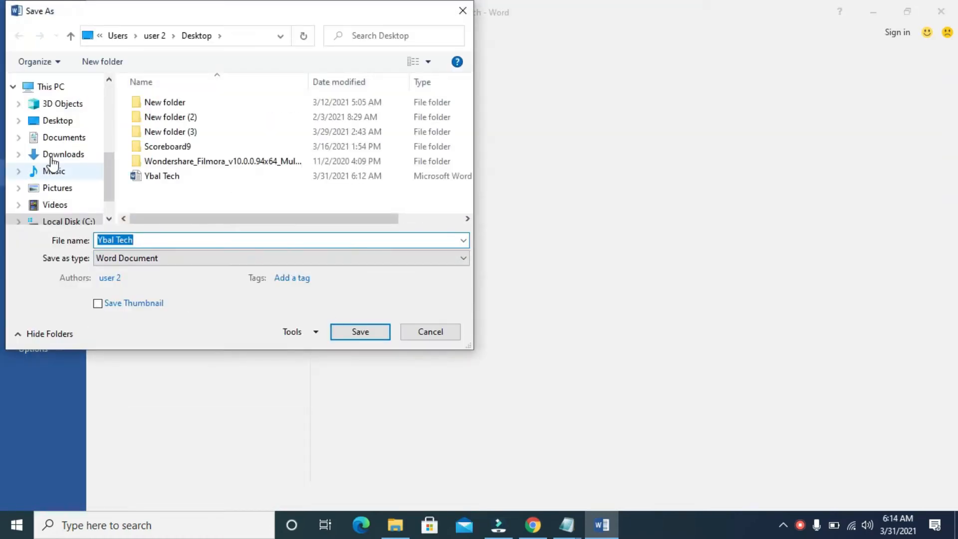
pyautogui.click(58, 121)
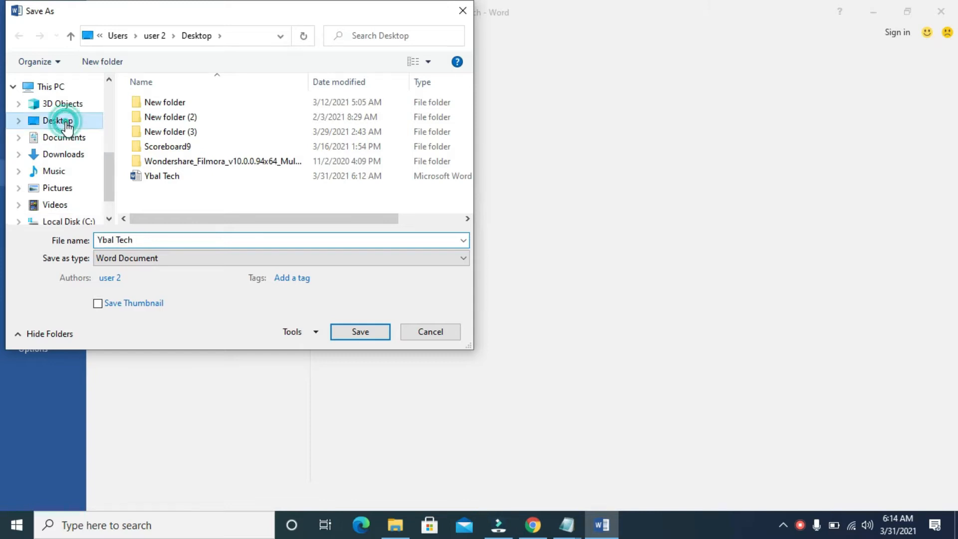
pyautogui.click(58, 121)
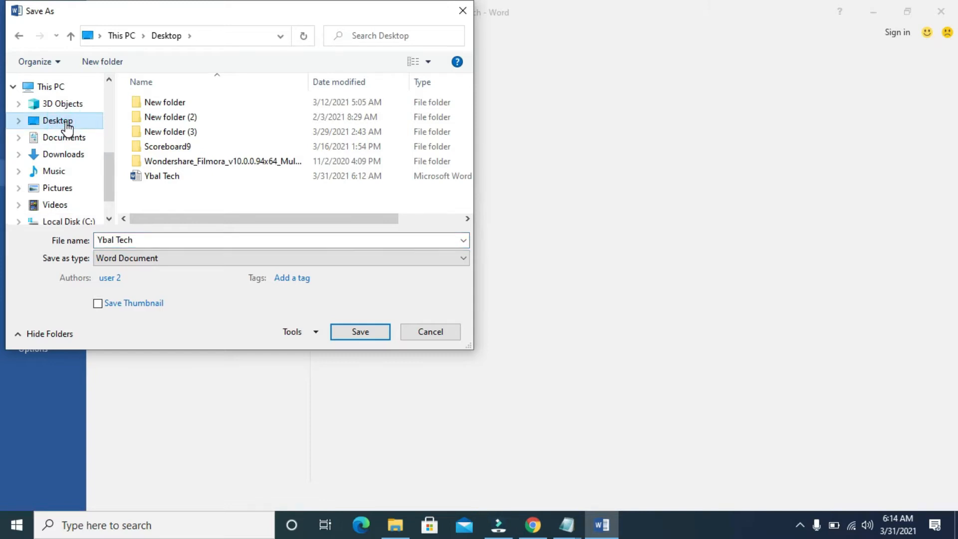
pyautogui.click(227, 239)
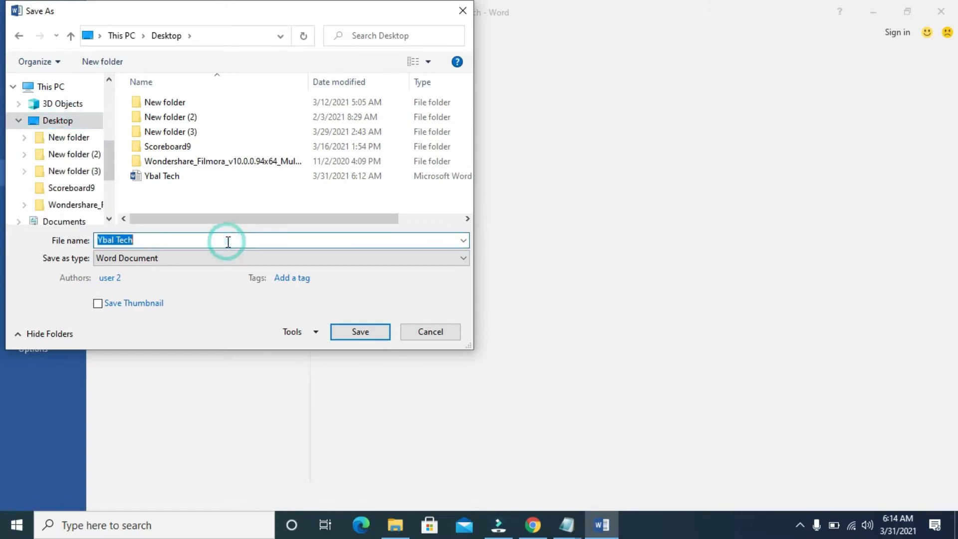
pyautogui.click(227, 240)
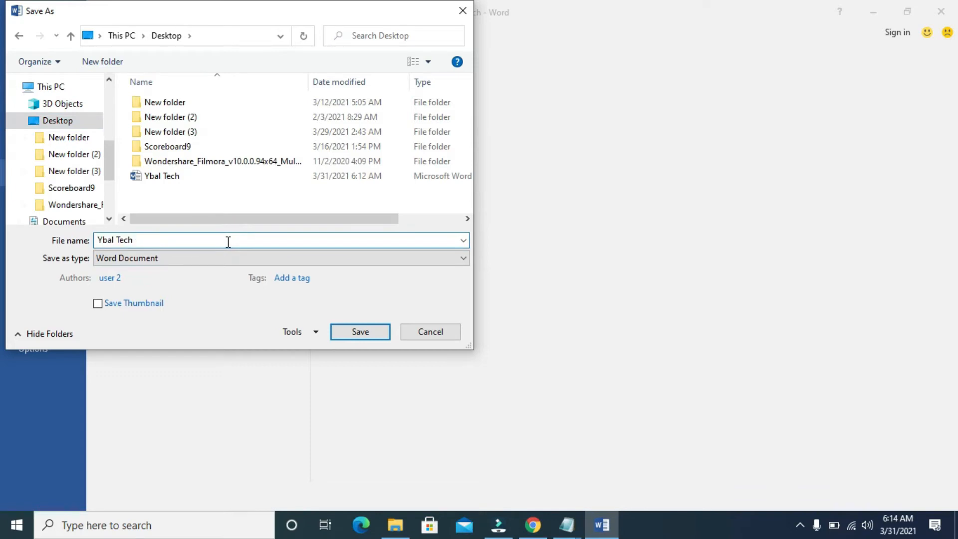
pyautogui.write('3333333333333333')
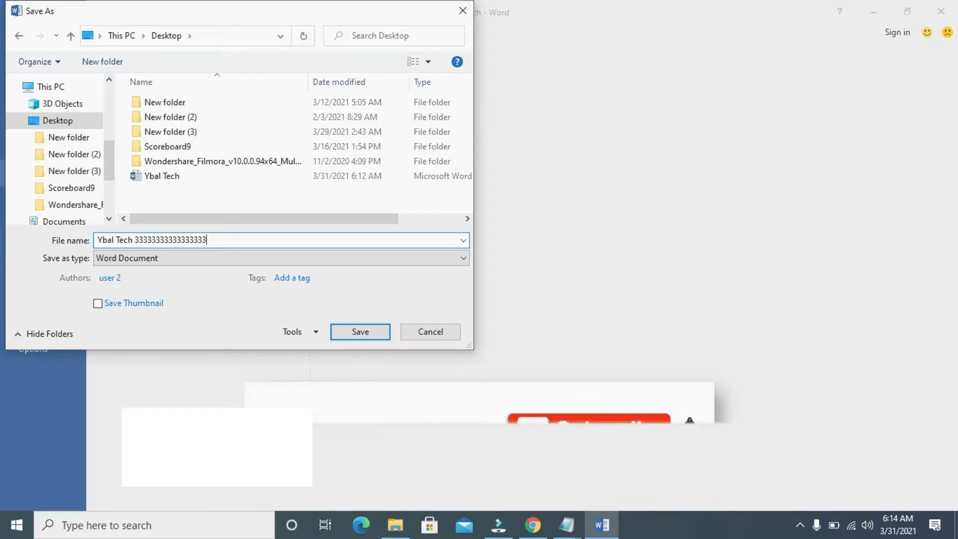
pyautogui.moveTo(311, 323)
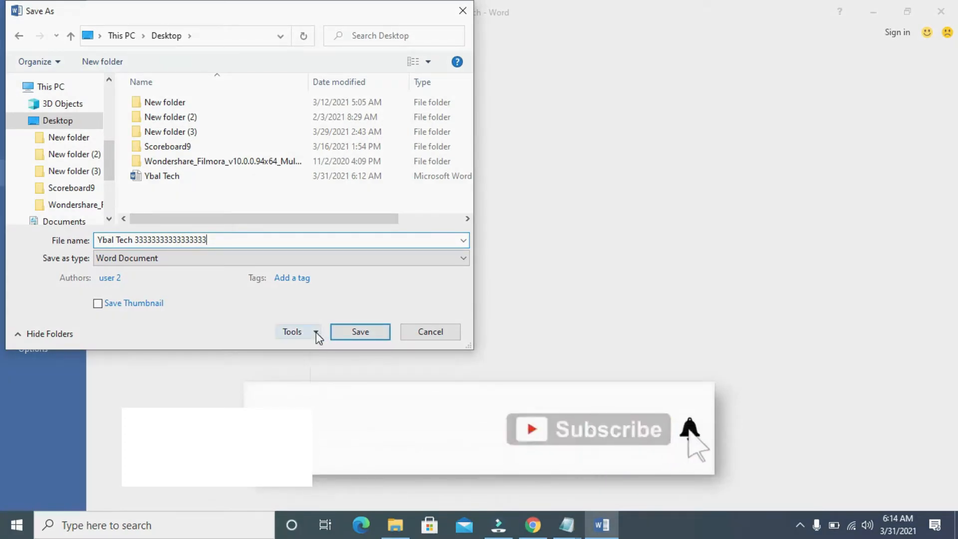
# In Tools > General Options set passwords to open and modify, tick Read-only recommended, and protect the document
pyautogui.click(296, 331)
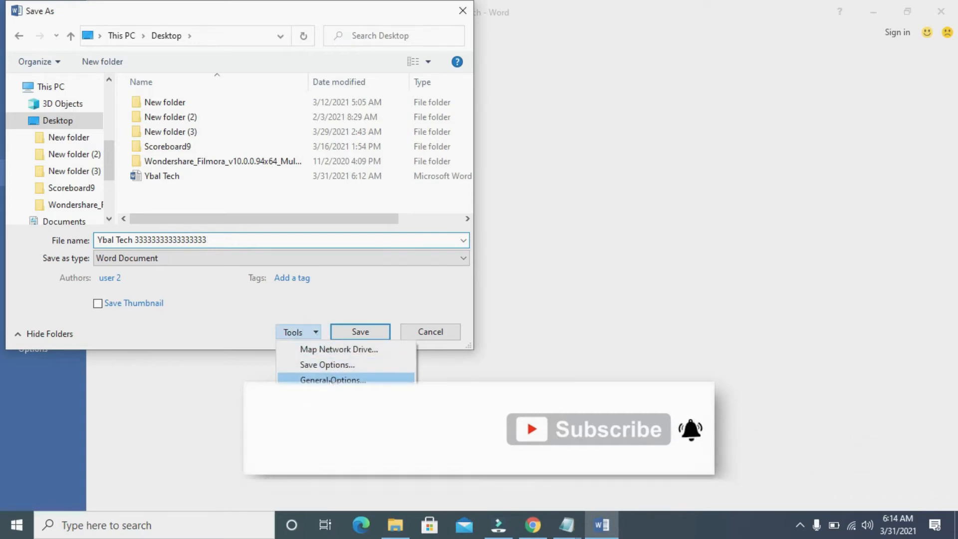
pyautogui.click(333, 379)
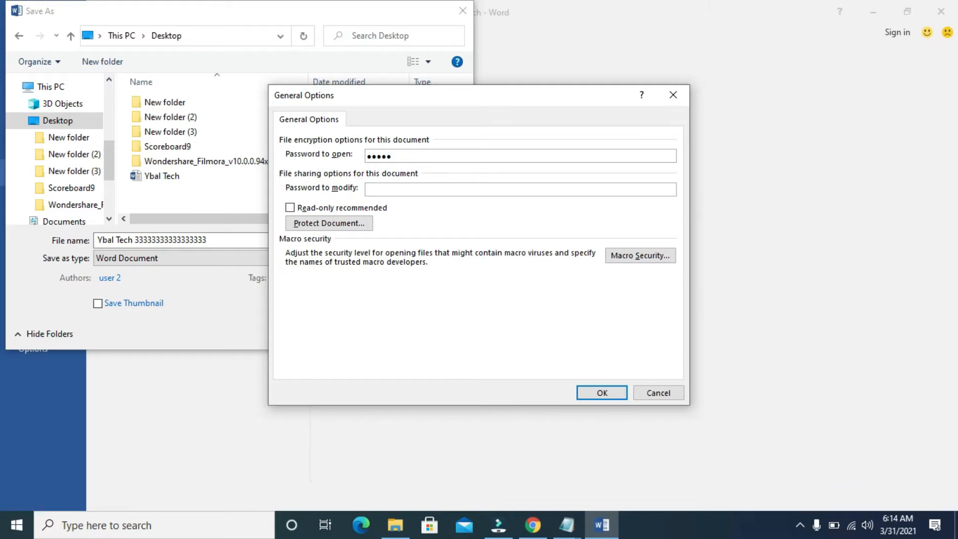
pyautogui.click(429, 188)
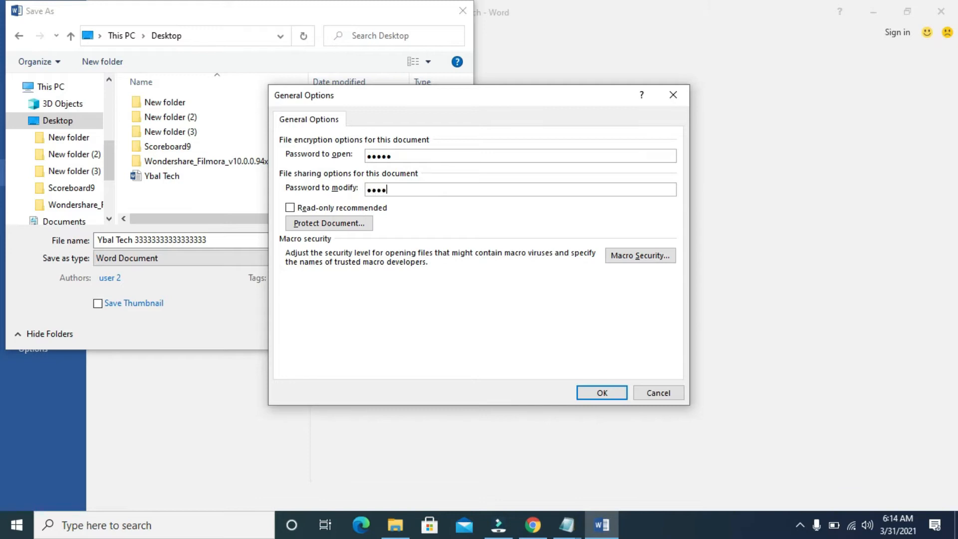
pyautogui.write('•')
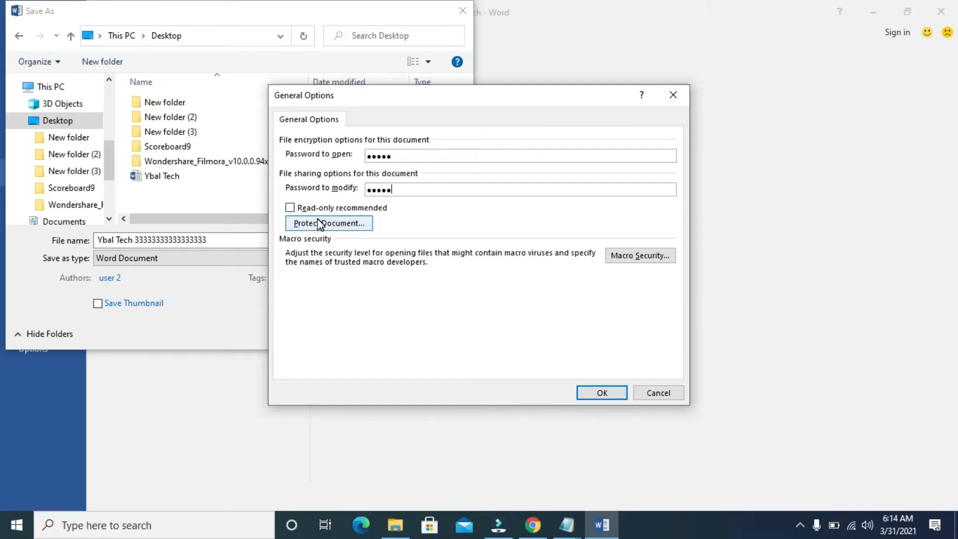
pyautogui.click(290, 207)
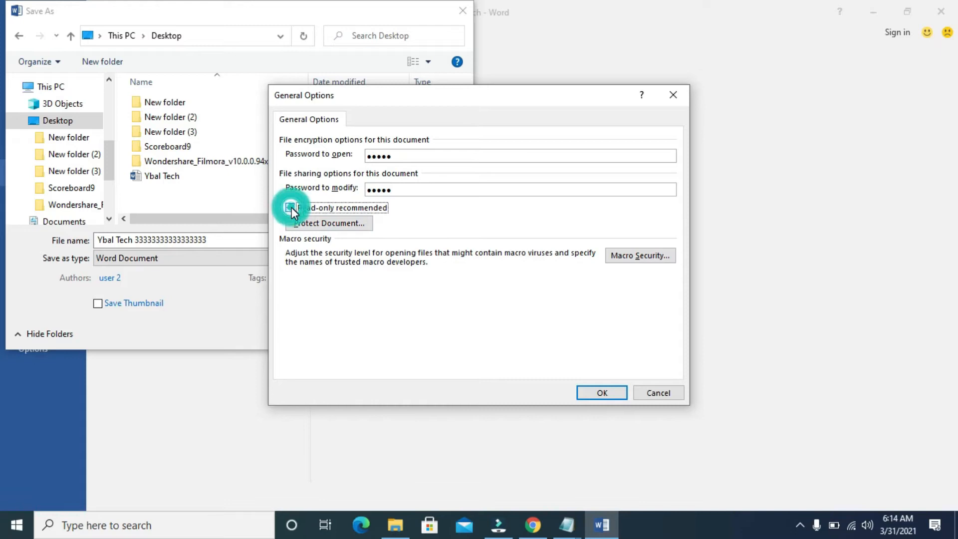
pyautogui.click(290, 208)
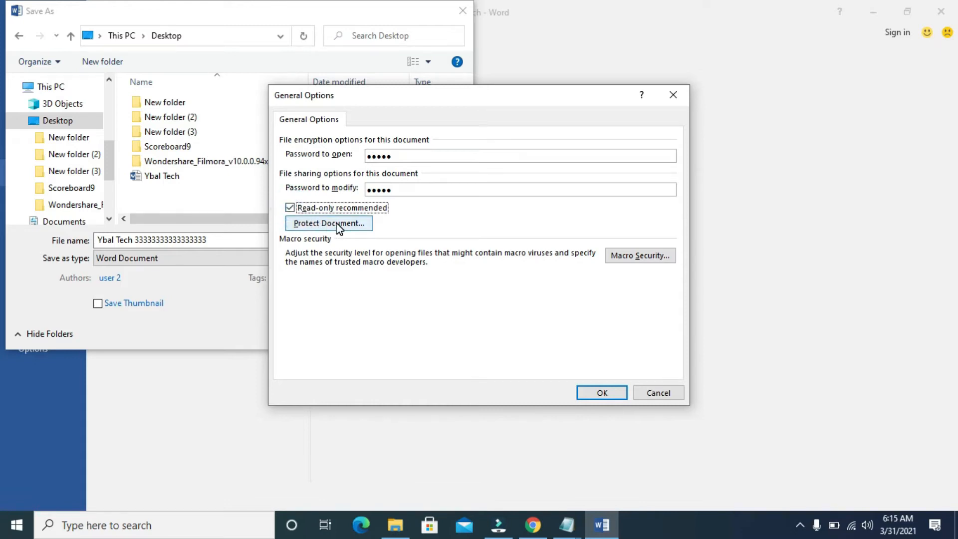
pyautogui.click(601, 392)
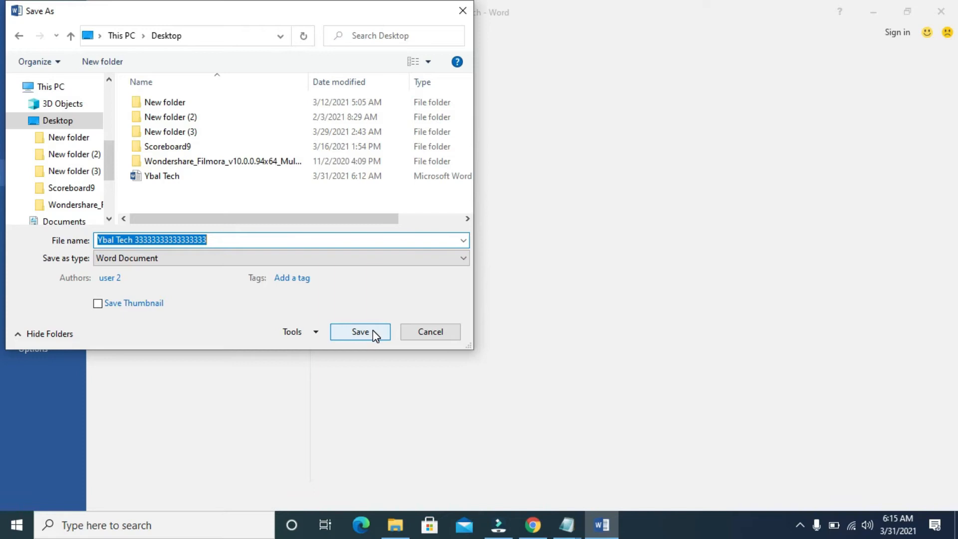
# Save the protected copy as 'Ybal Tech 3333…', bringing up the Restrict Editing pane
pyautogui.click(360, 331)
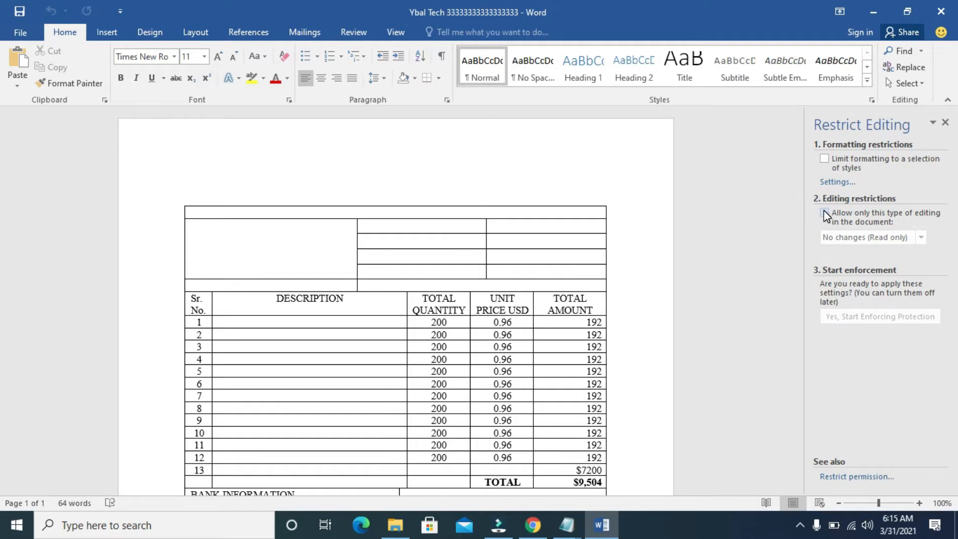
# Allow only 'No changes' editing with Everyone as exception and start enforcing protection
pyautogui.click(824, 211)
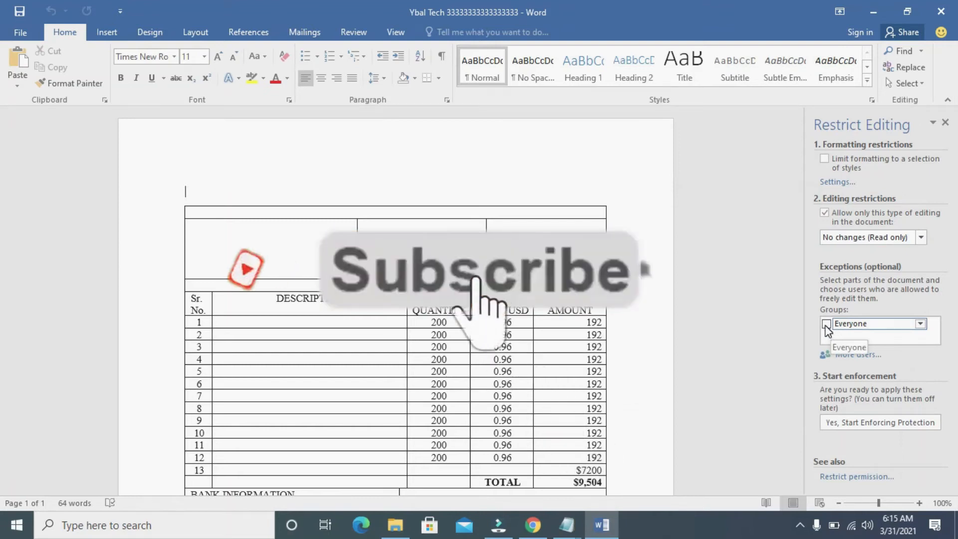
pyautogui.click(826, 323)
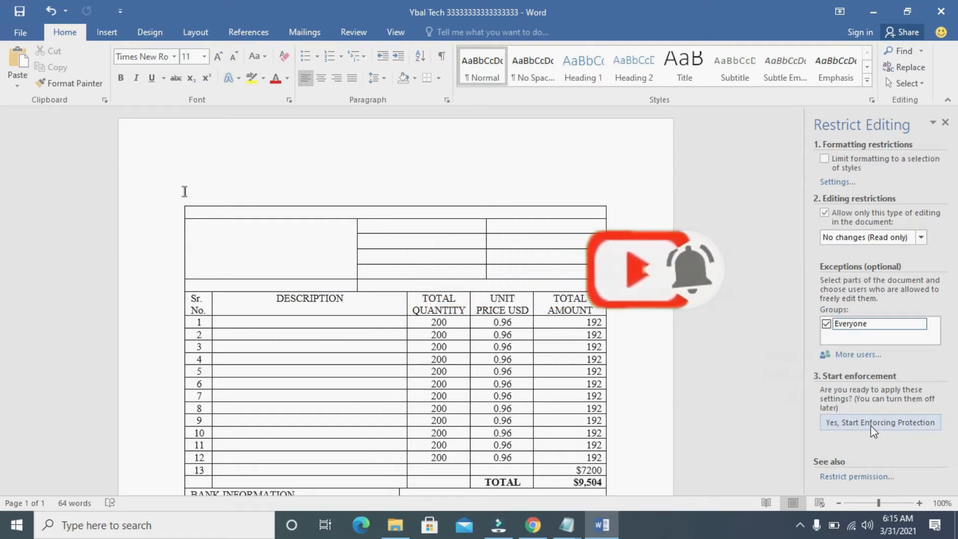
pyautogui.click(879, 422)
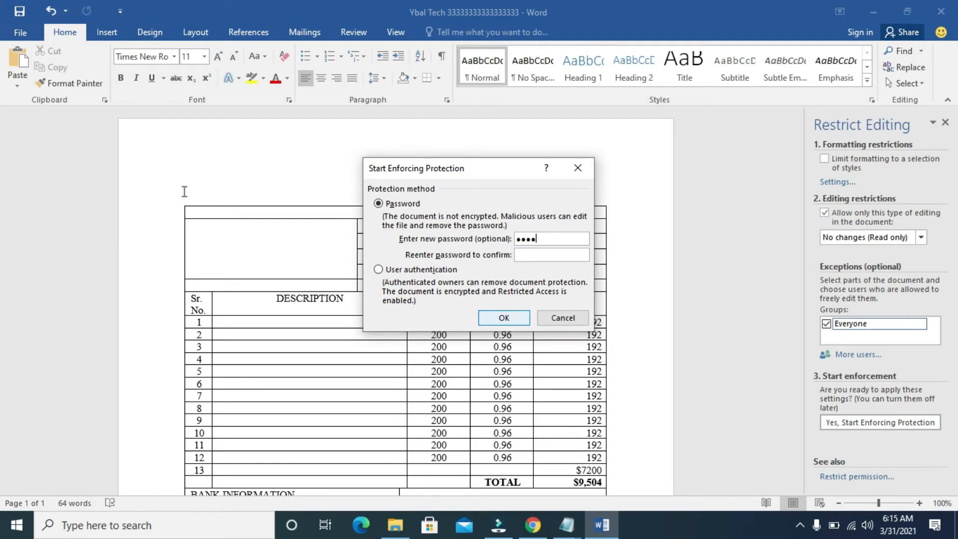
# Confirm the protection password, then close Word and answer the save-changes prompt
pyautogui.click(549, 255)
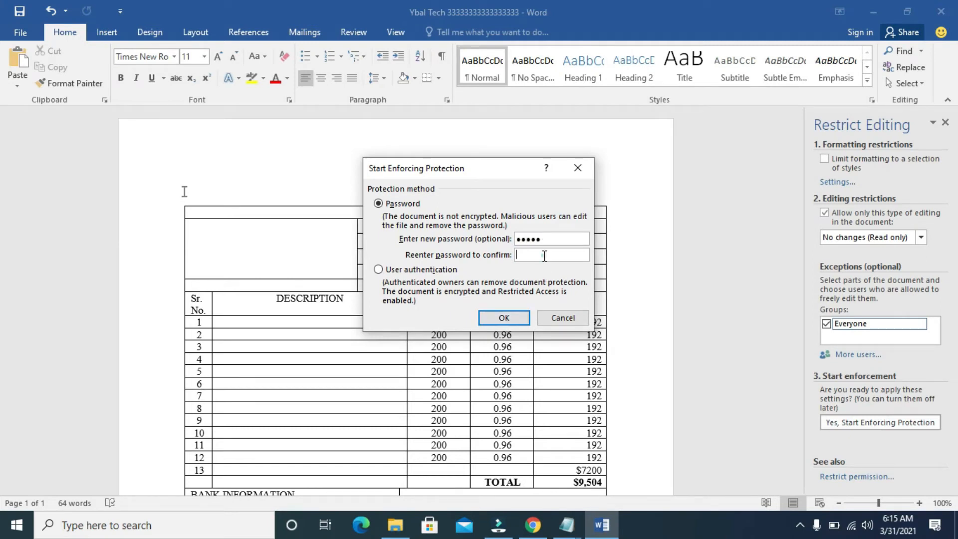
pyautogui.write('•••')
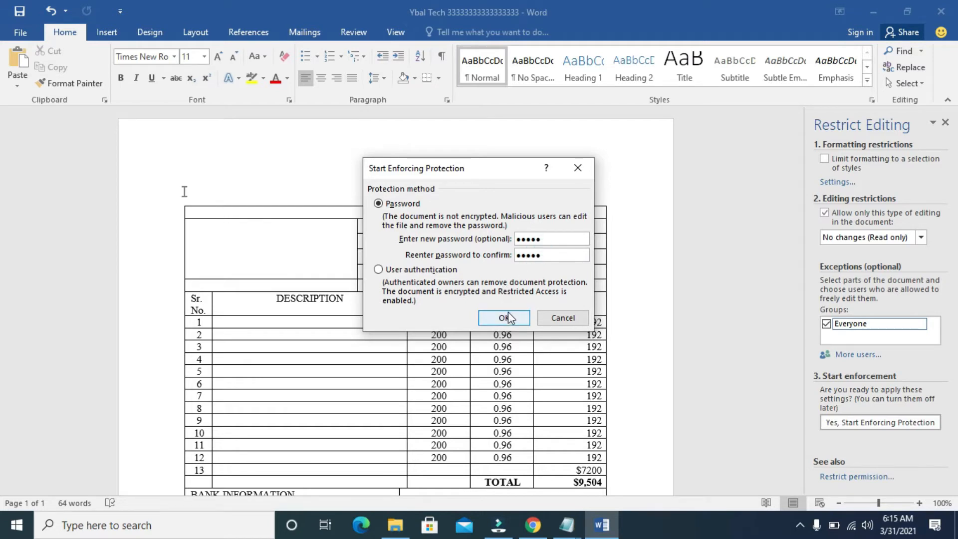
pyautogui.click(502, 317)
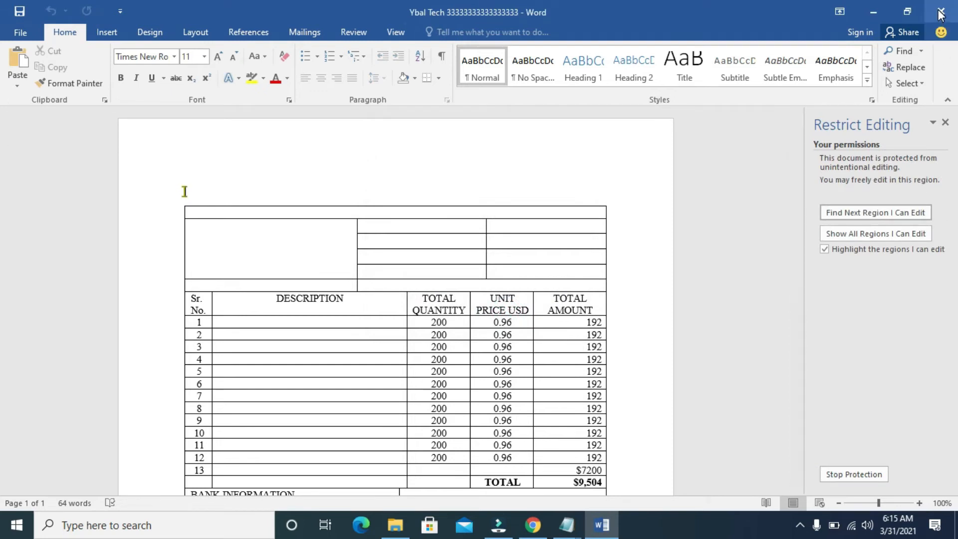
pyautogui.click(940, 12)
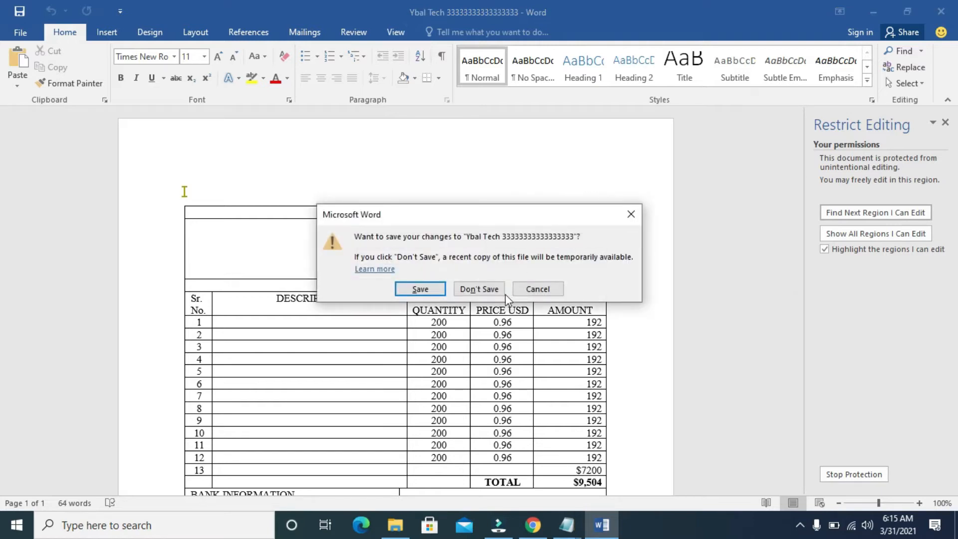
pyautogui.click(420, 289)
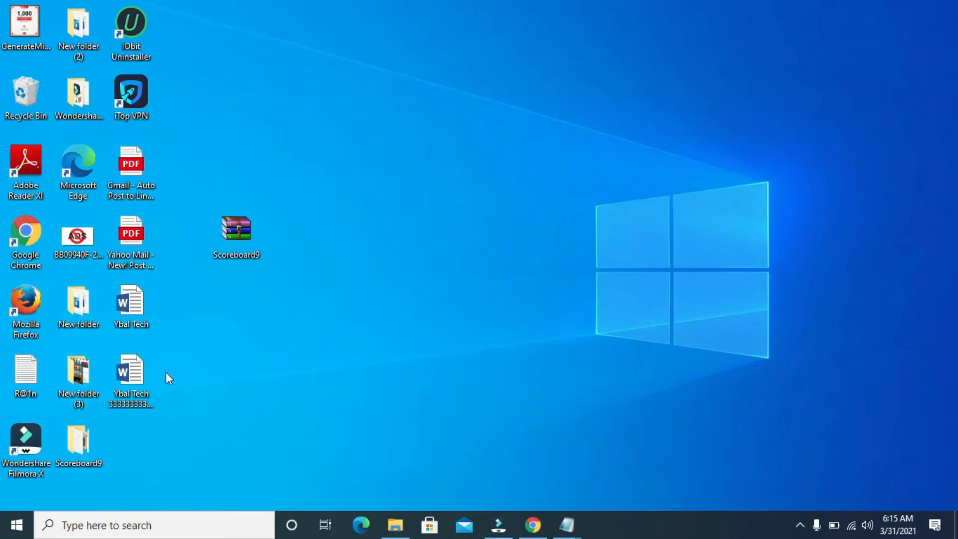
# Launch the 'Ybal Tech 3333…' copy from the desktop in Word
pyautogui.click(129, 372)
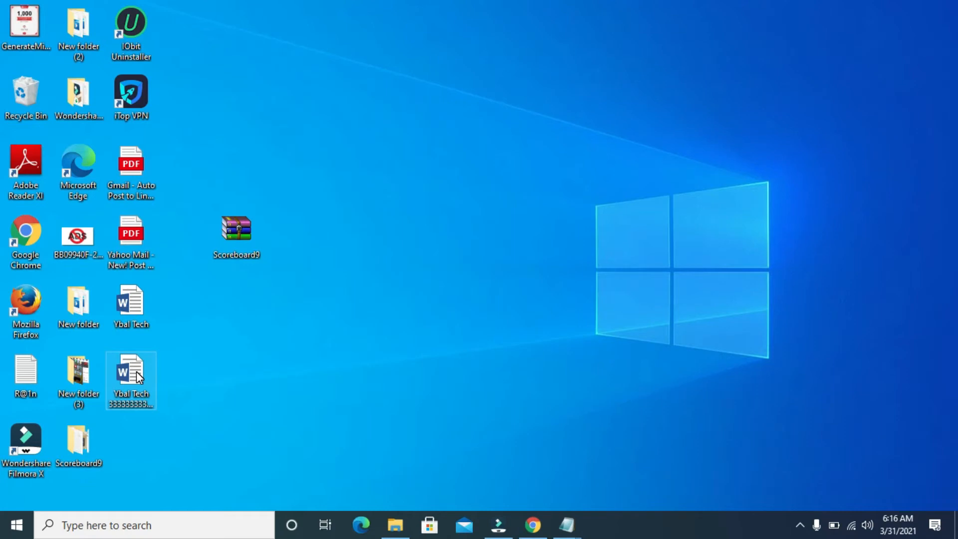
pyautogui.doubleClick(130, 376)
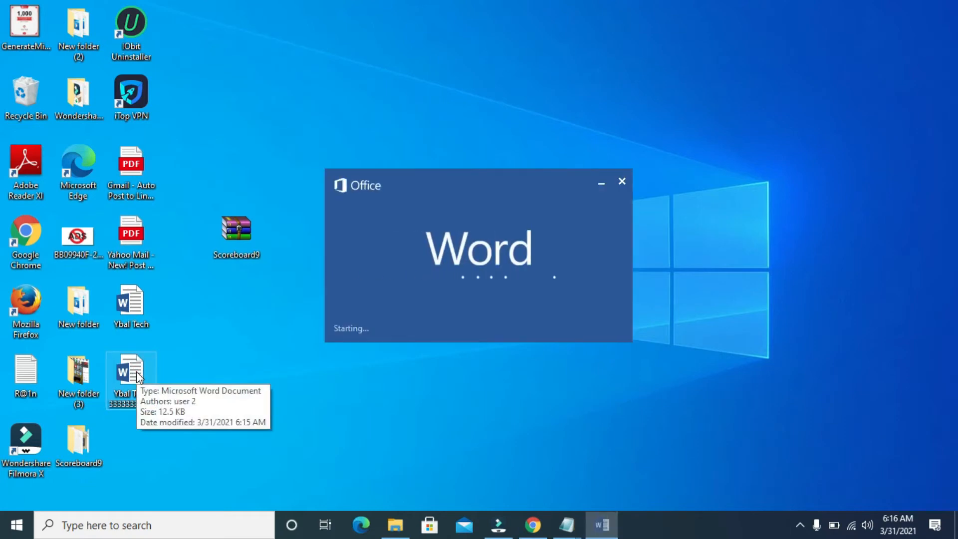
# Click into the reopened invoice table and see the 'selection is locked' message
pyautogui.doubleClick(131, 372)
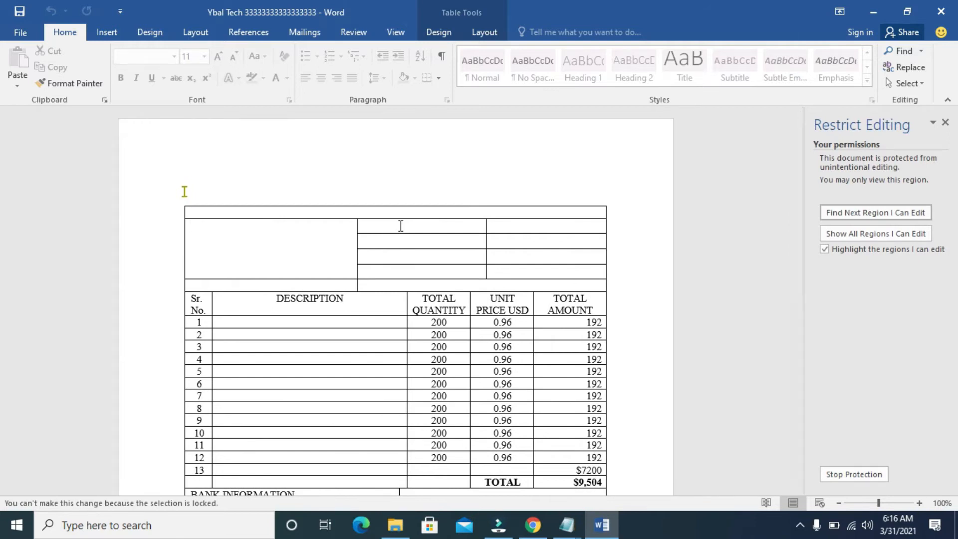
pyautogui.moveTo(84, 510)
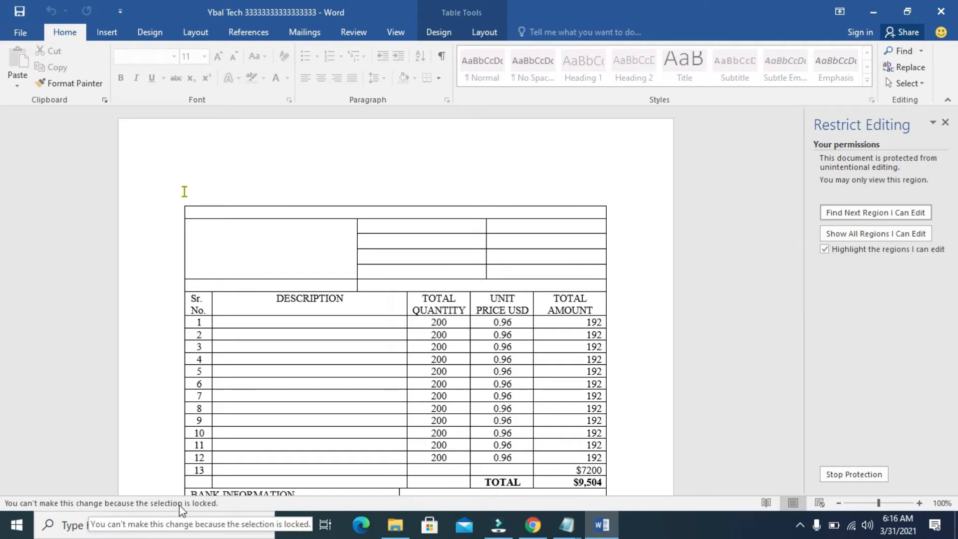
pyautogui.click(191, 224)
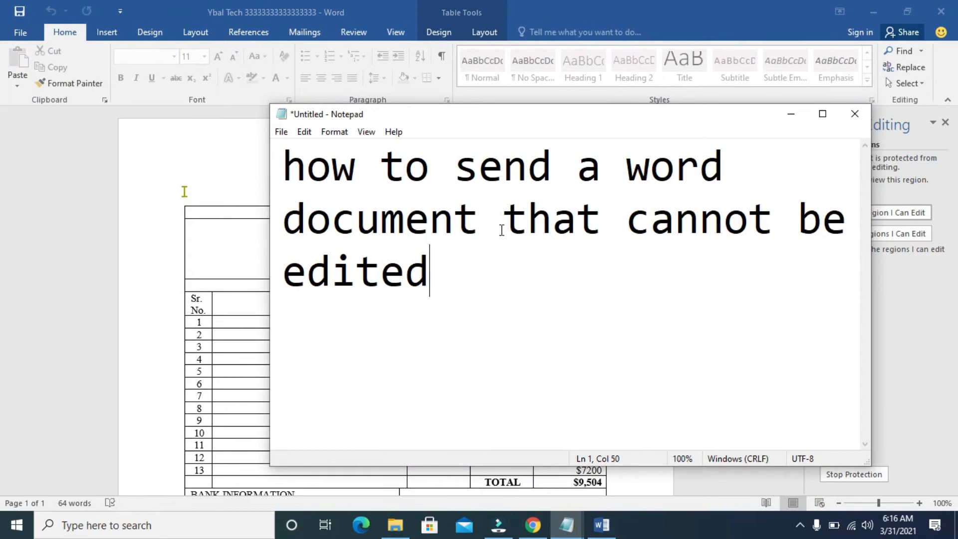
pyautogui.moveTo(848, 227)
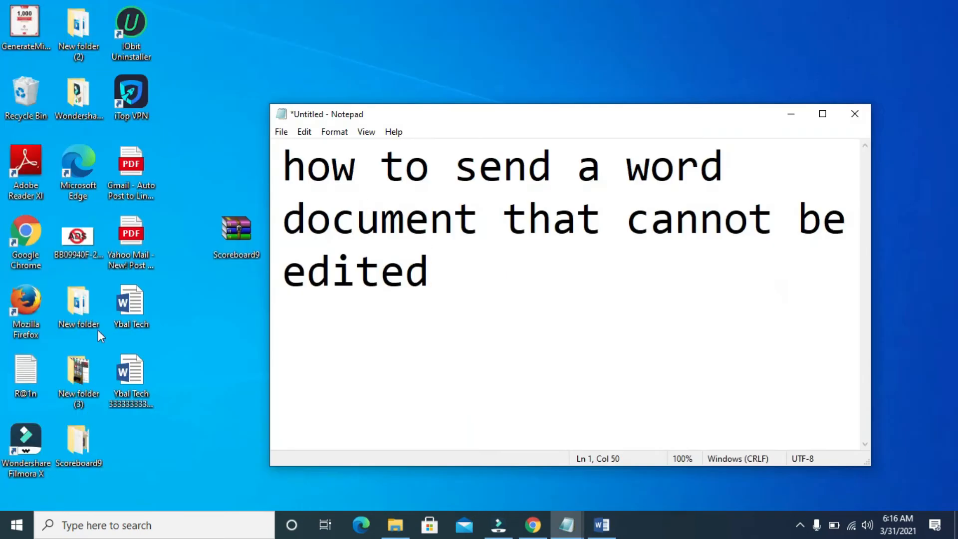
# Bring the Notepad title note forward before switching to the Gmail inbox
pyautogui.click(129, 372)
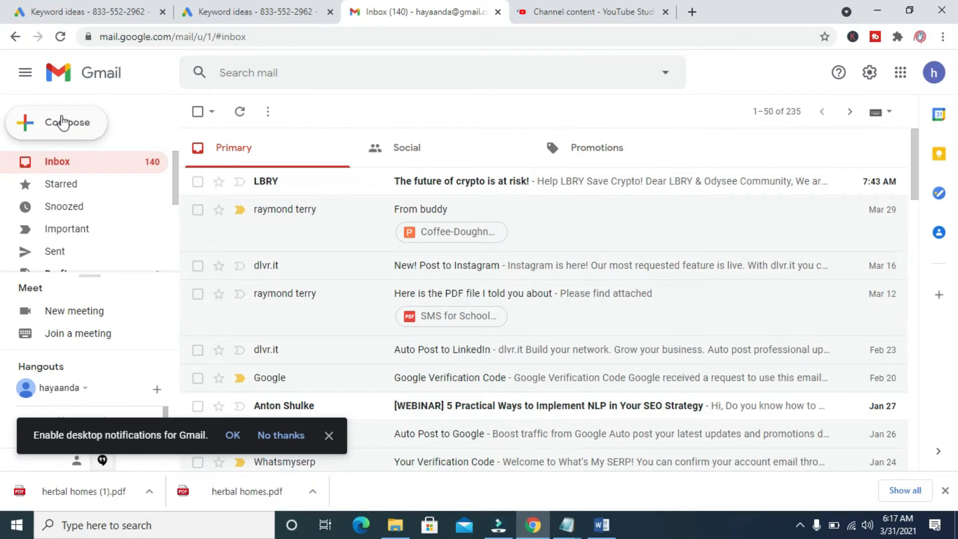
pyautogui.moveTo(334, 437)
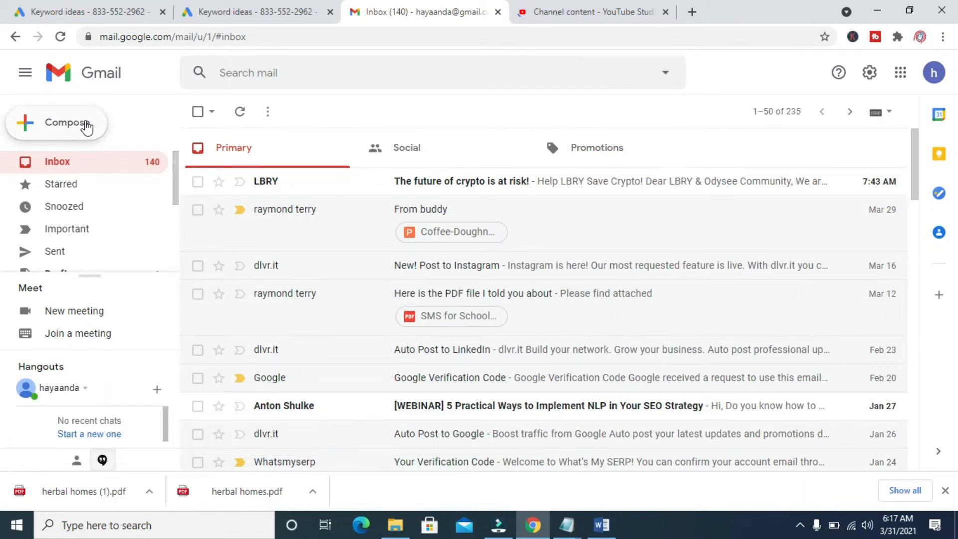
# Compose a new Gmail message addressed to the suggested contact matching 'lawal'
pyautogui.click(66, 122)
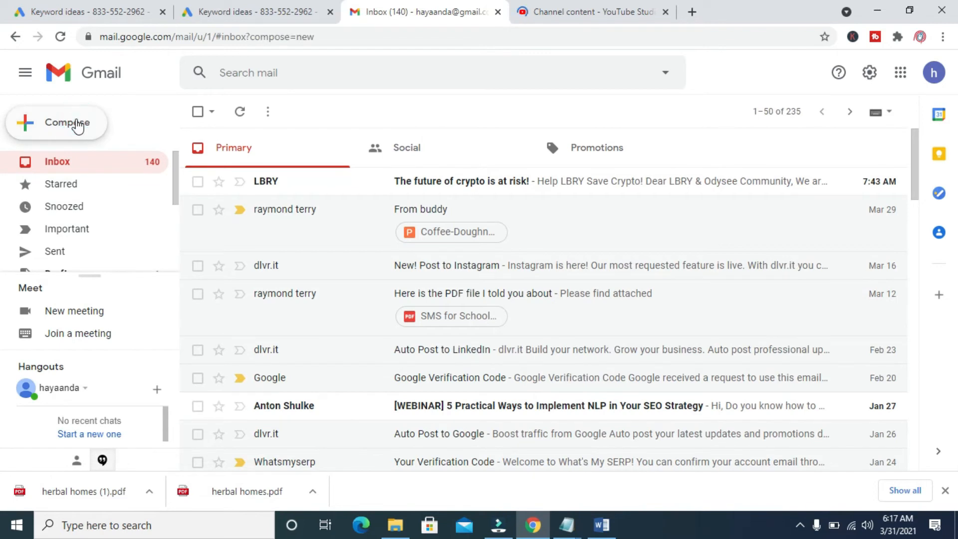
pyautogui.click(67, 121)
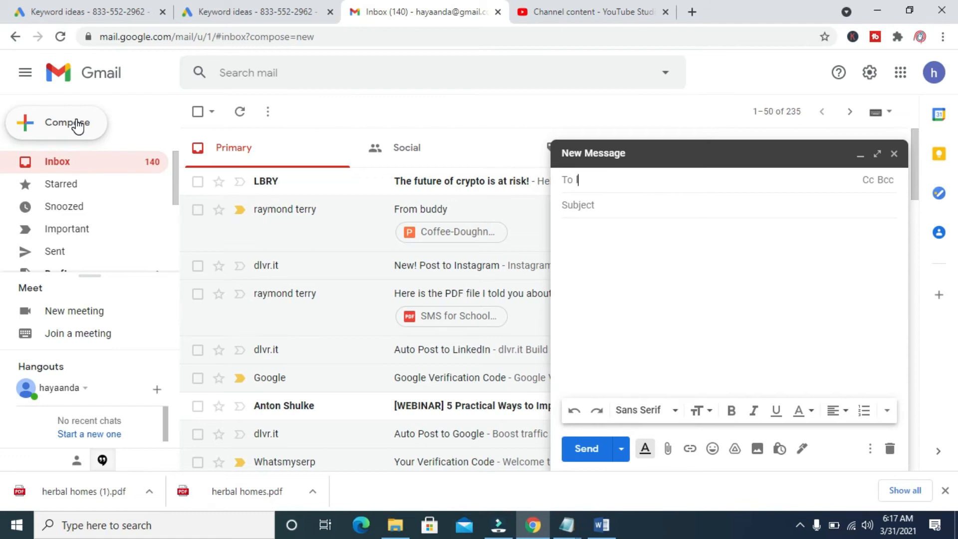
pyautogui.write('lawal')
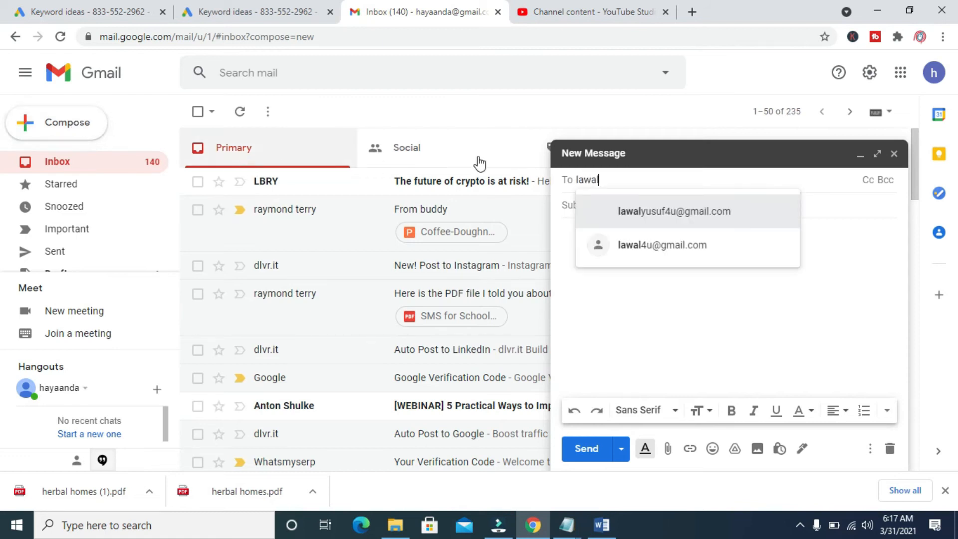
pyautogui.click(674, 211)
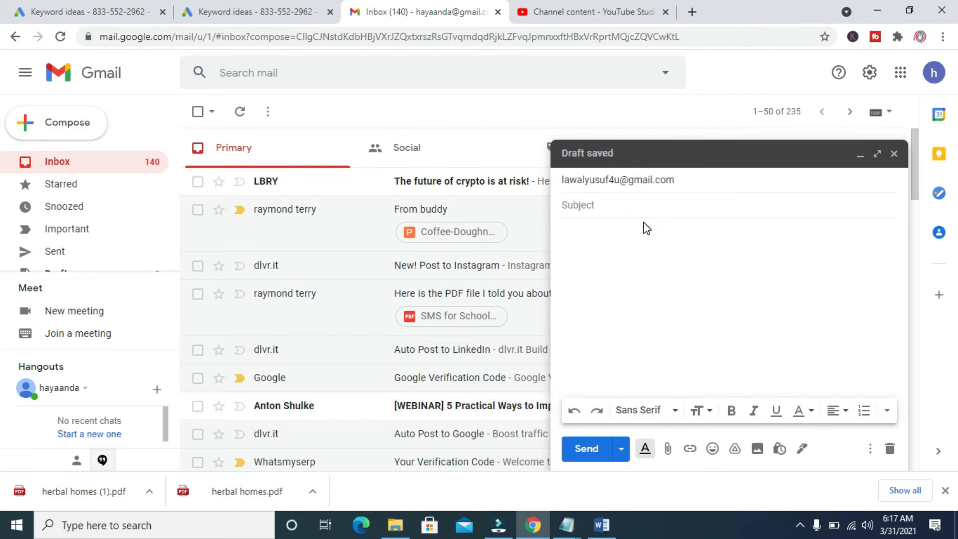
# Enter the subject 'The listing Document', correcting a typo along the way
pyautogui.write('Th')
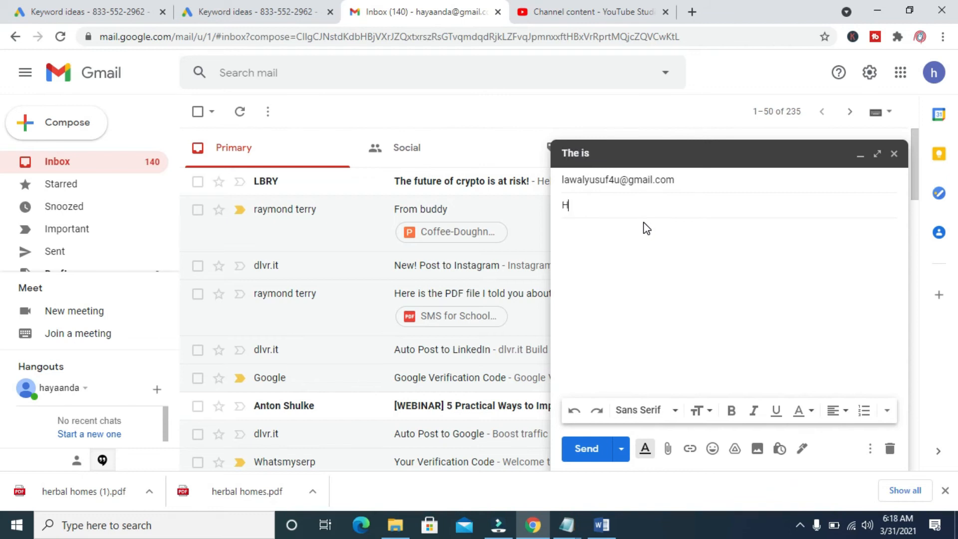
pyautogui.write('he')
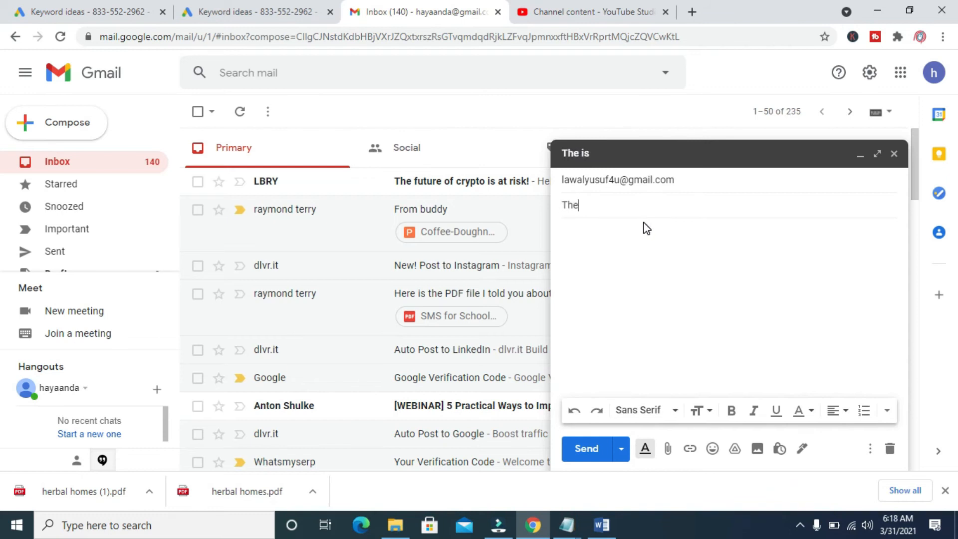
pyautogui.write('listing Oduc')
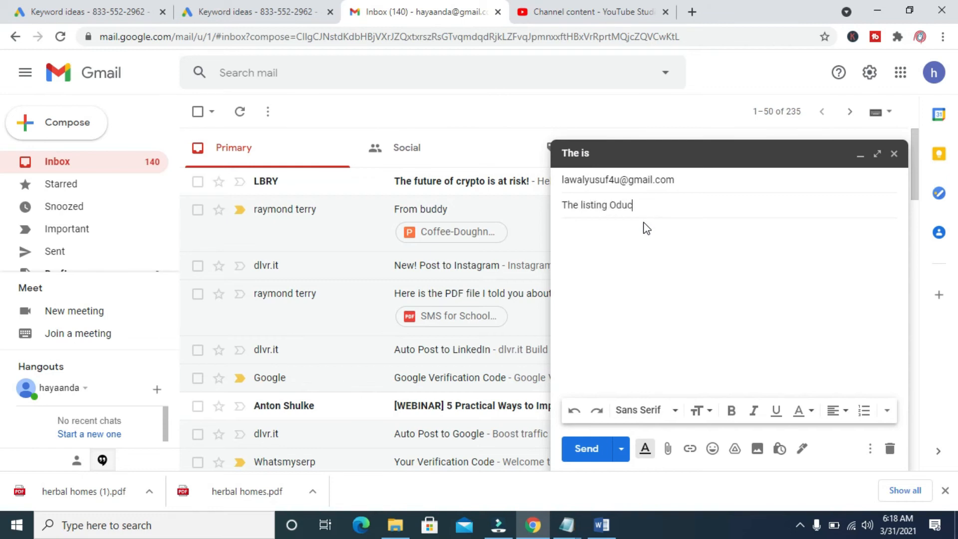
pyautogui.press('BackSpace')
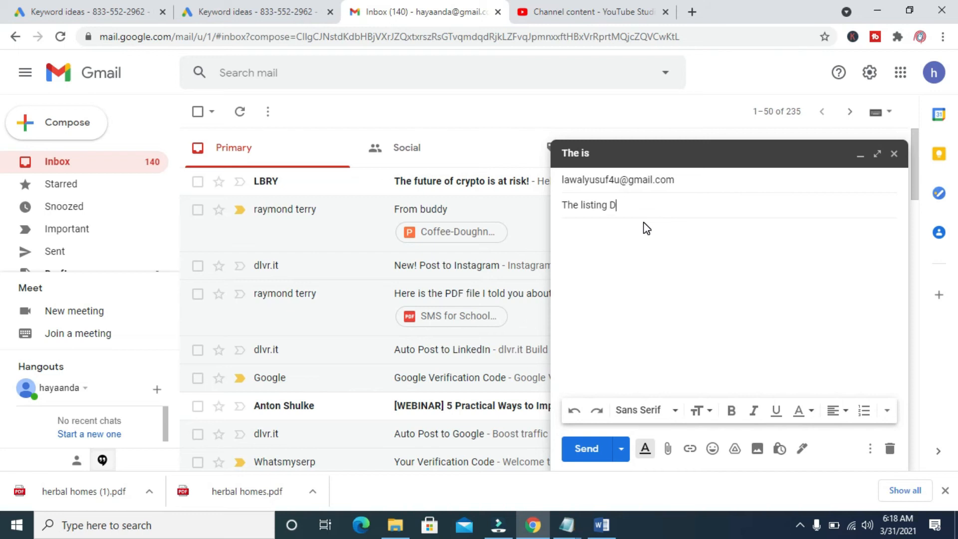
pyautogui.write('ocument')
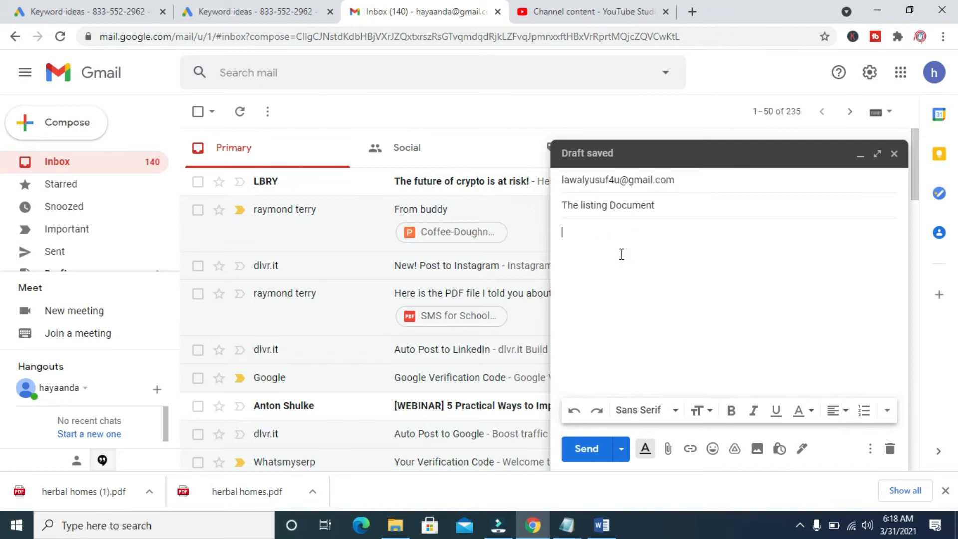
# Write the body 'Please find attached Document'
pyautogui.write('Please find a')
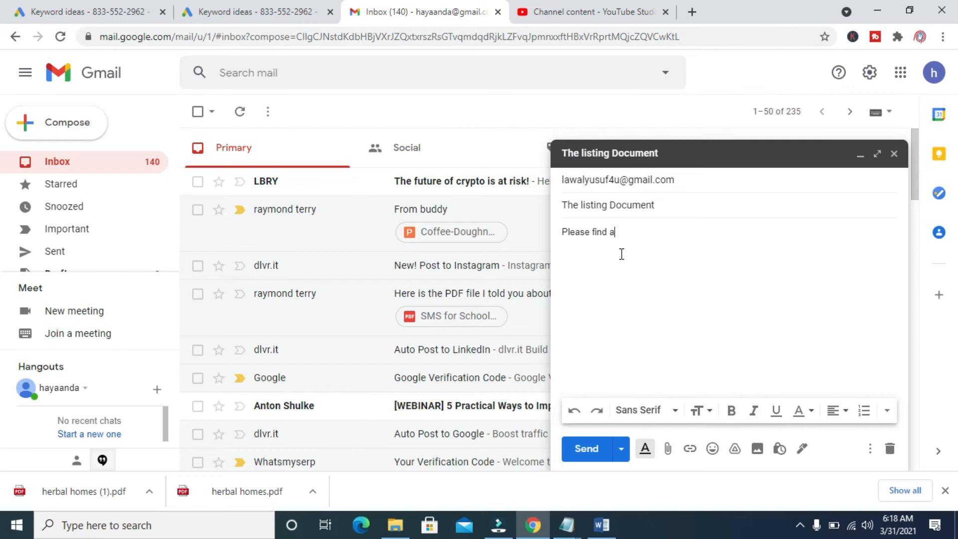
pyautogui.write('ttached Docum')
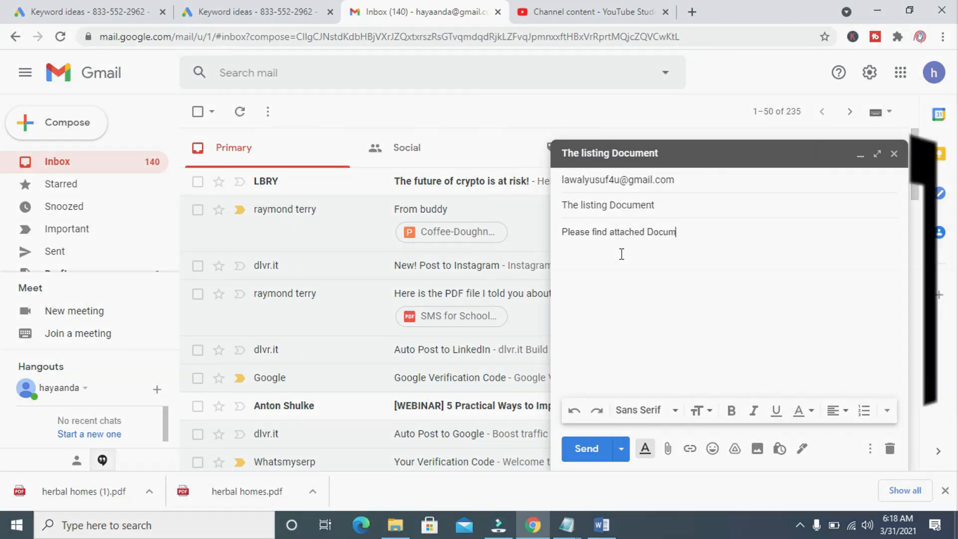
pyautogui.write('ent')
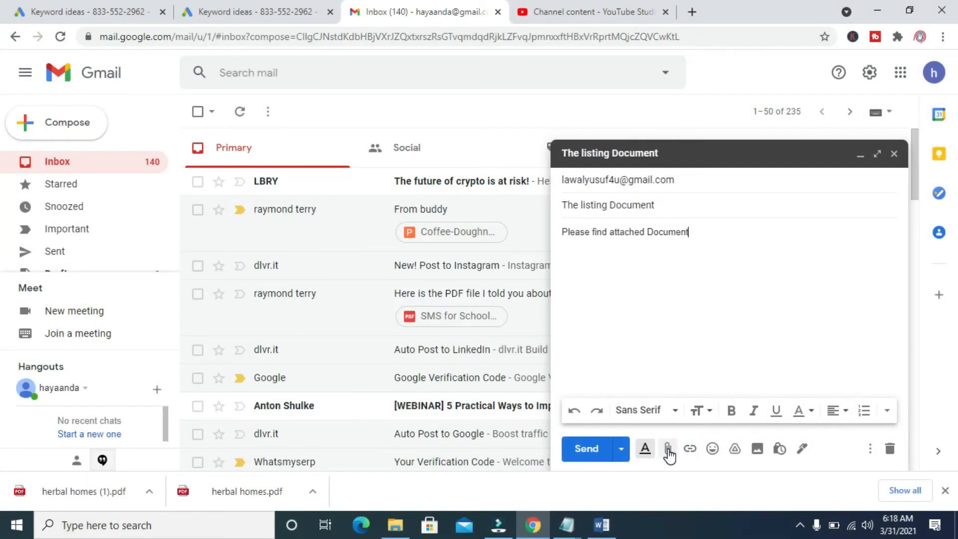
# Attach the protected Ybal Tech 3333 invoice .docx from the Desktop to the draft
pyautogui.click(668, 449)
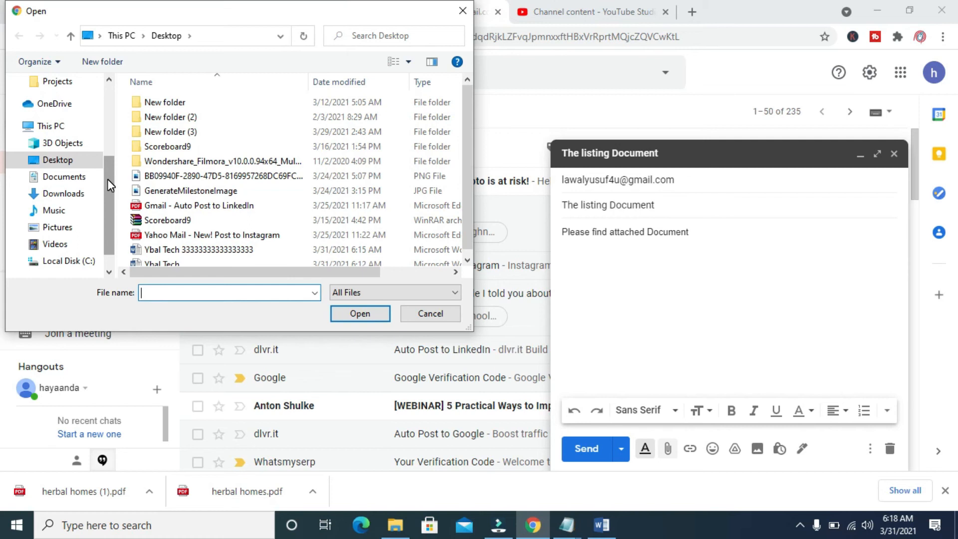
pyautogui.click(57, 160)
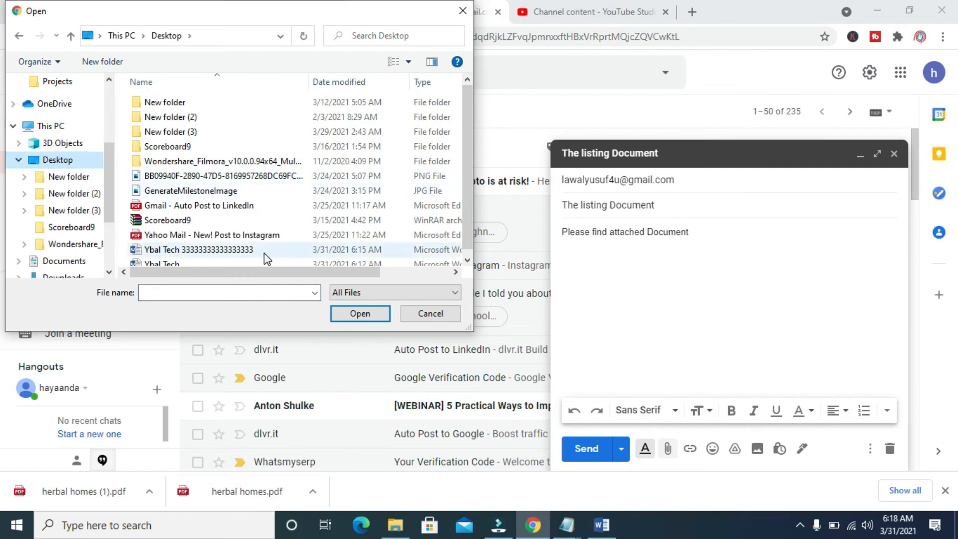
pyautogui.click(195, 249)
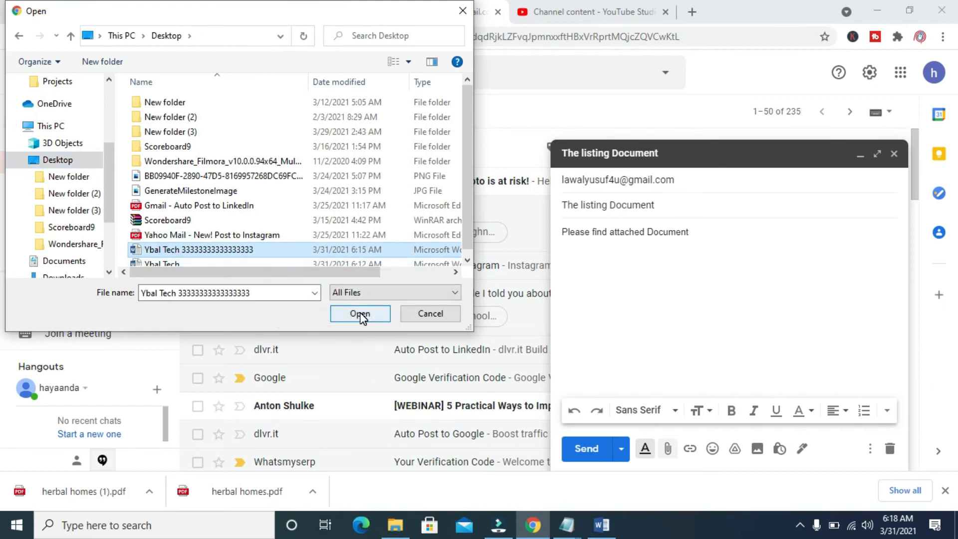
pyautogui.click(360, 313)
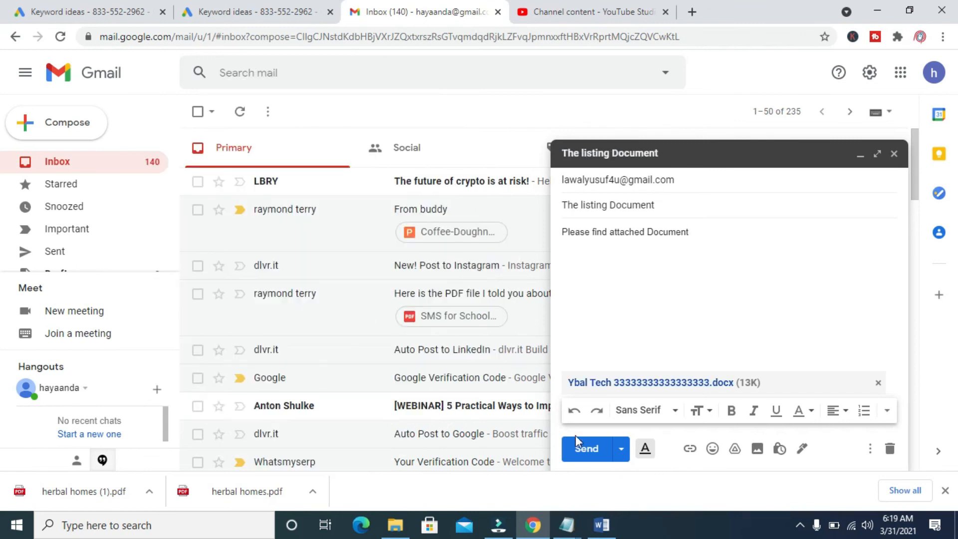
pyautogui.moveTo(594, 449)
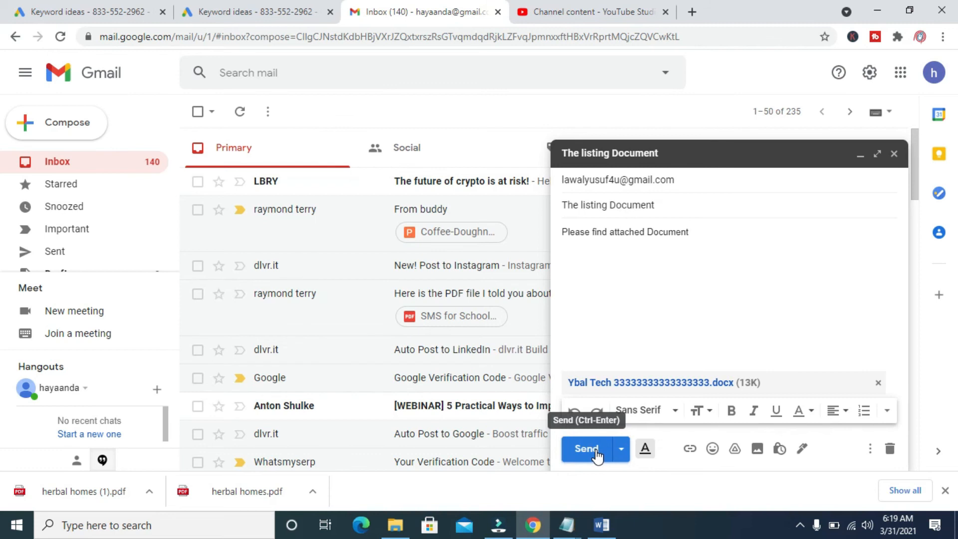
# Send the message with the Ybal Tech invoice attached
pyautogui.click(587, 448)
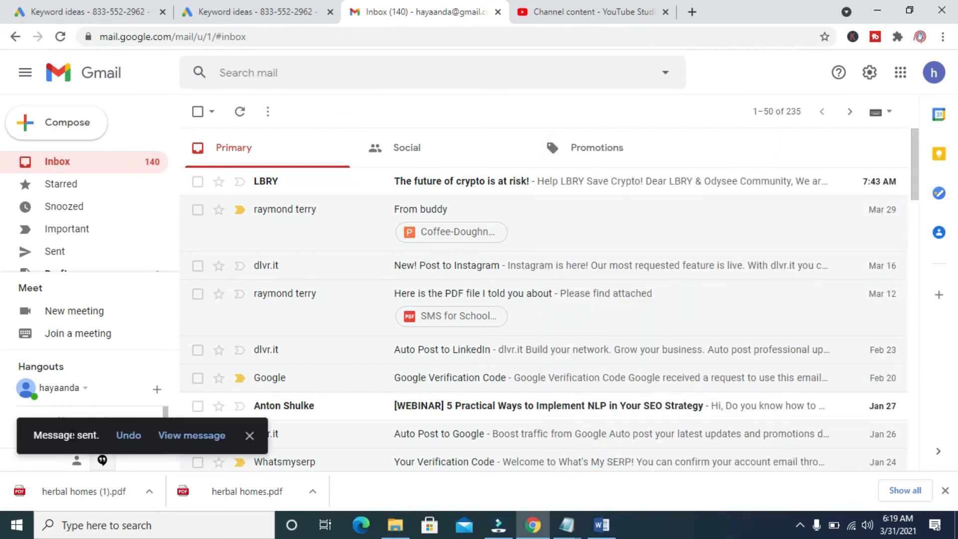